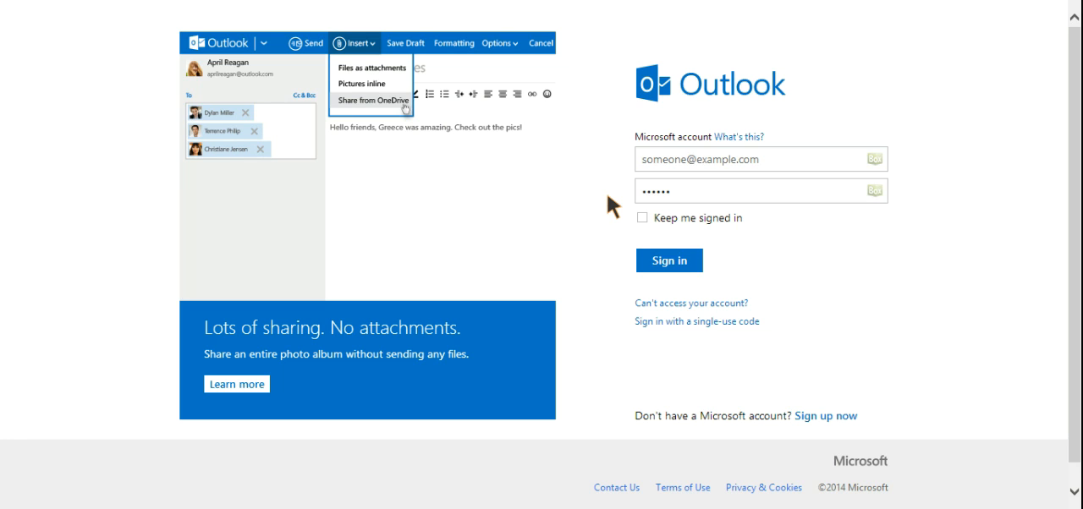
# Step: Fill in the Microsoft account and password on the Outlook.com sign-in page
pyautogui.click(612, 74)
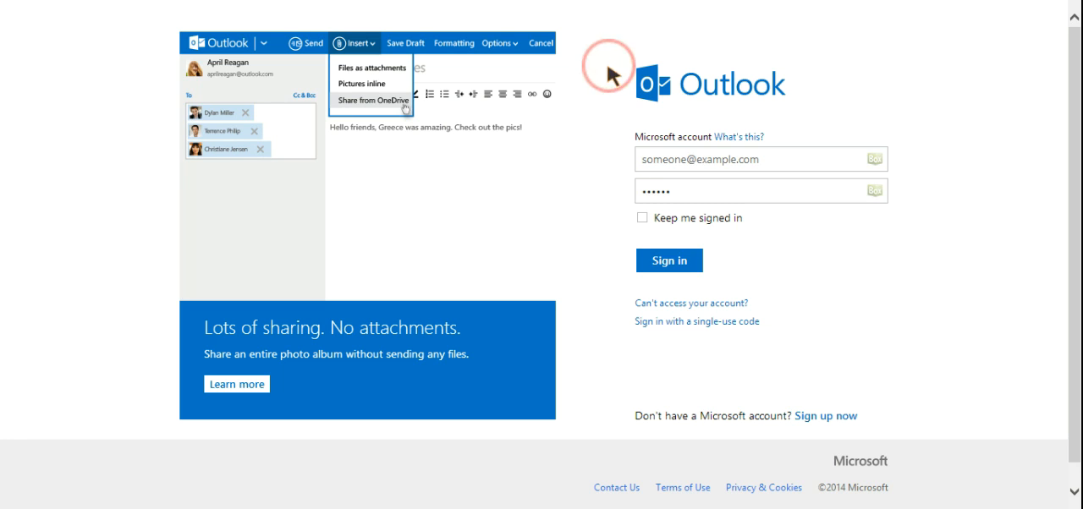
pyautogui.moveTo(804, 88)
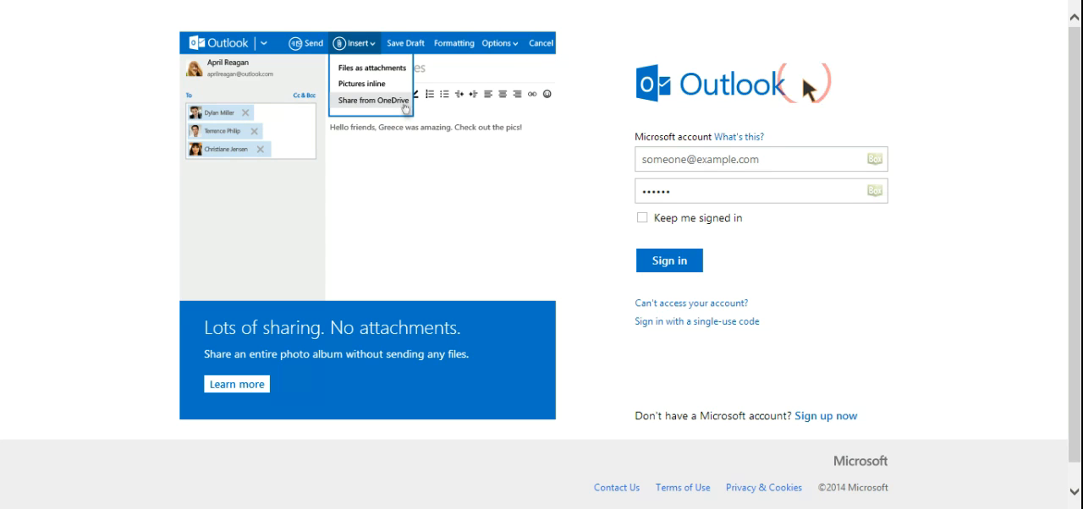
pyautogui.moveTo(415, 89)
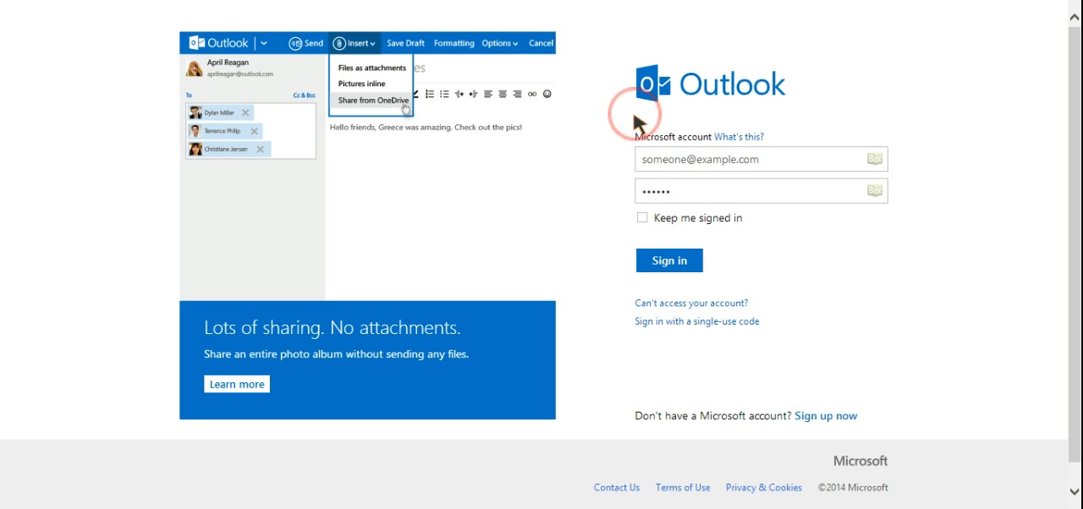
pyautogui.moveTo(764, 284)
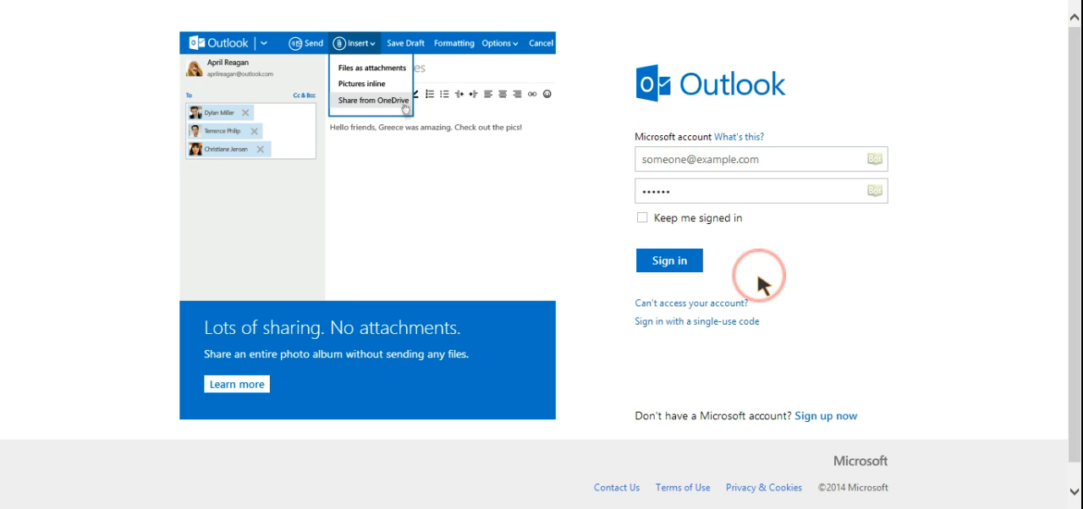
pyautogui.moveTo(683, 307)
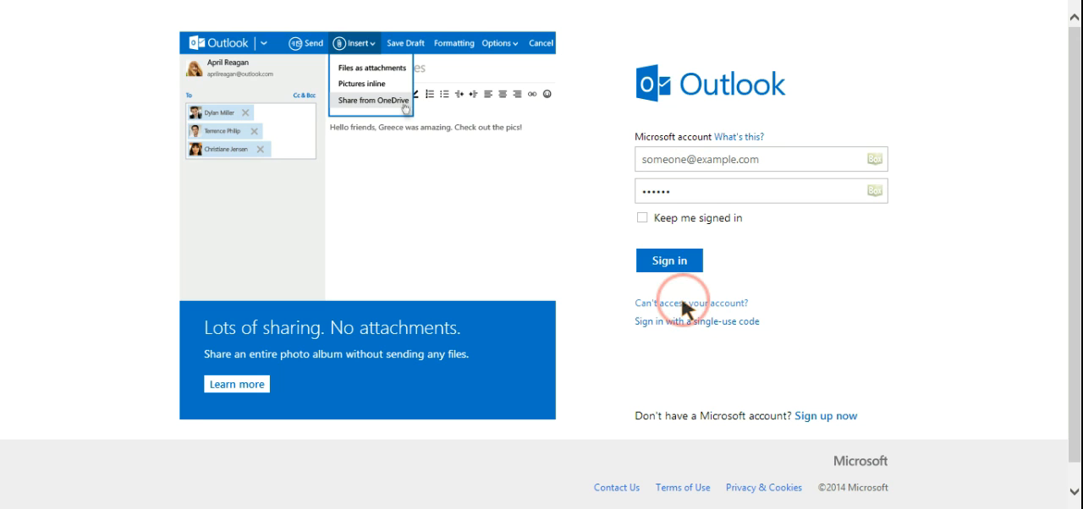
pyautogui.moveTo(757, 320)
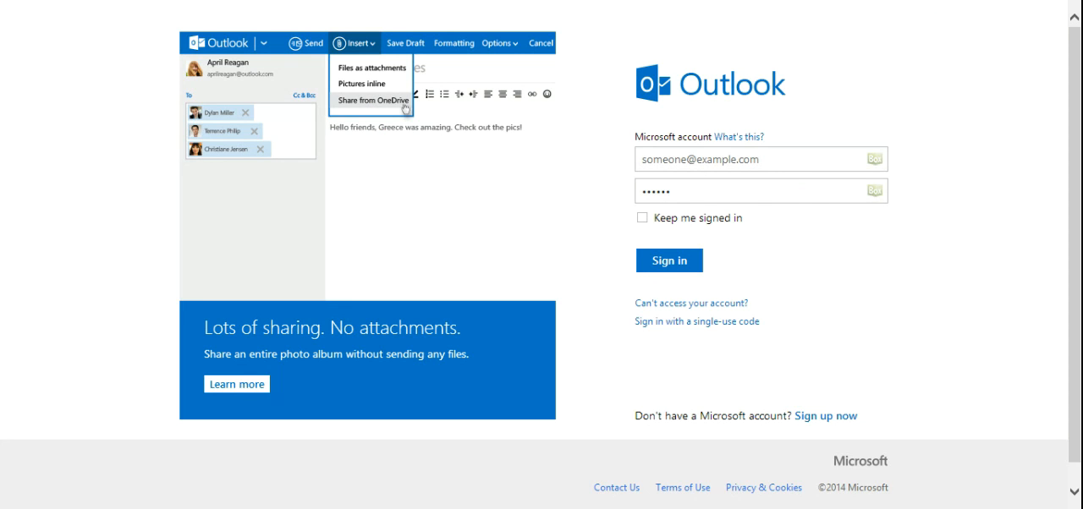
pyautogui.moveTo(1036, 50)
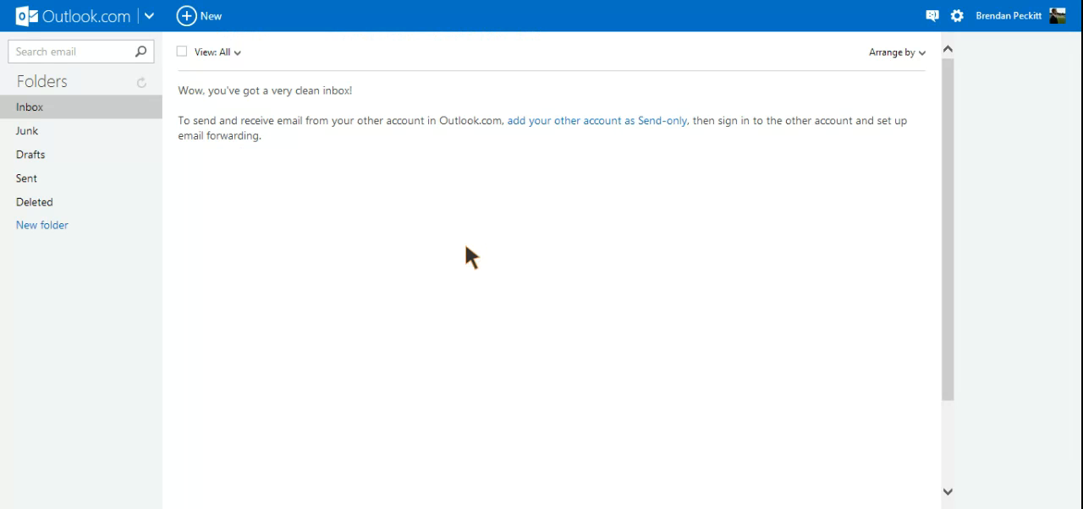
pyautogui.moveTo(264, 142)
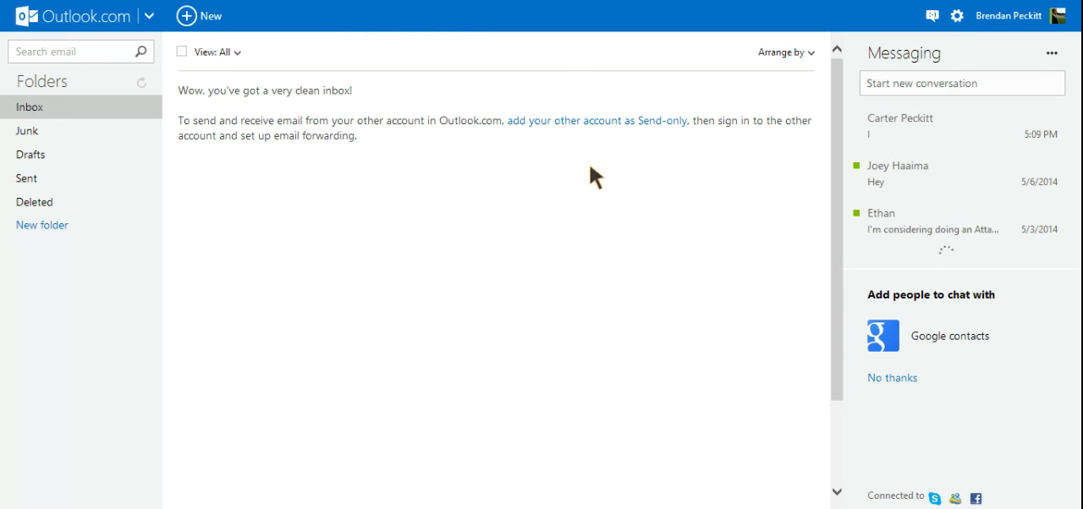
pyautogui.click(932, 15)
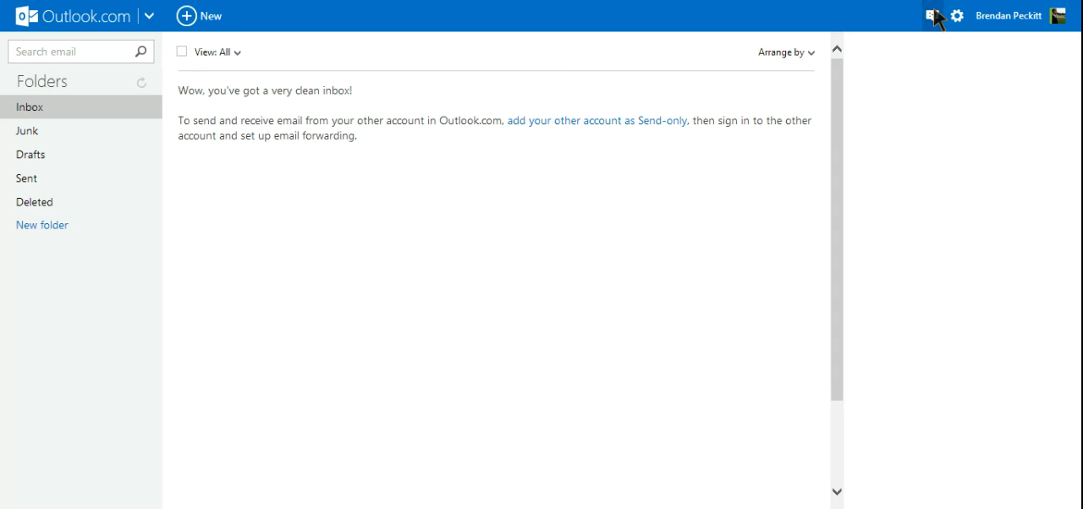
pyautogui.click(930, 16)
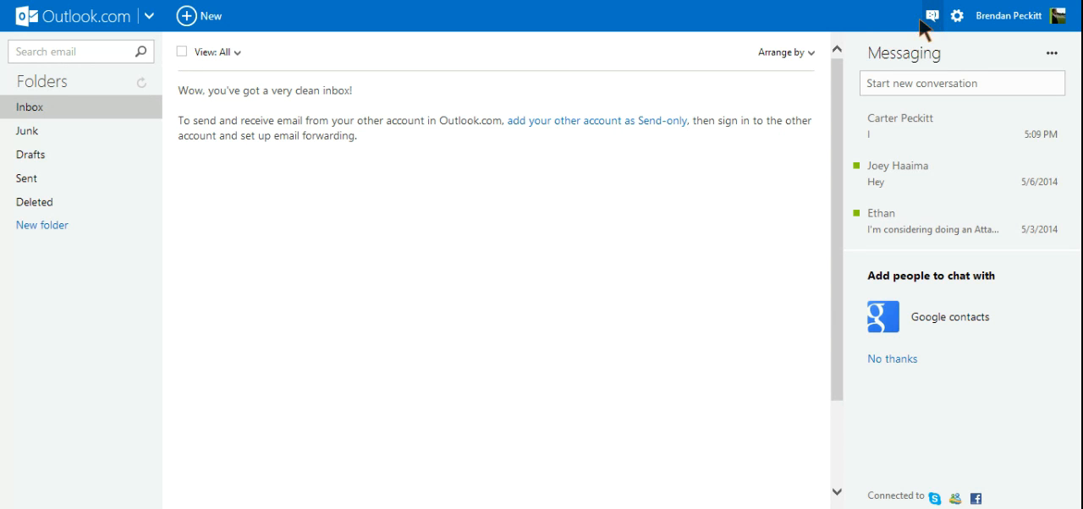
pyautogui.moveTo(950, 56)
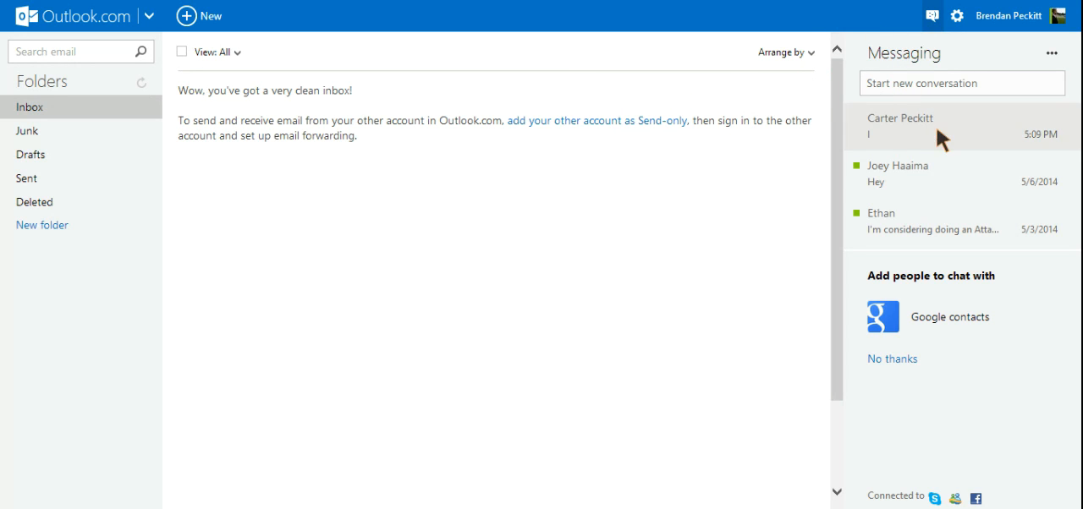
pyautogui.moveTo(894, 439)
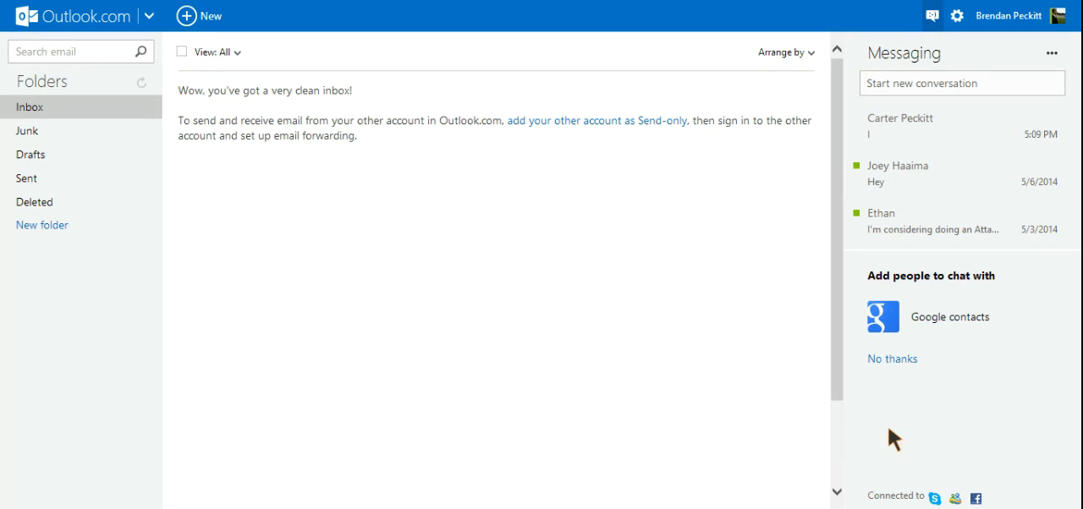
pyautogui.moveTo(884, 499)
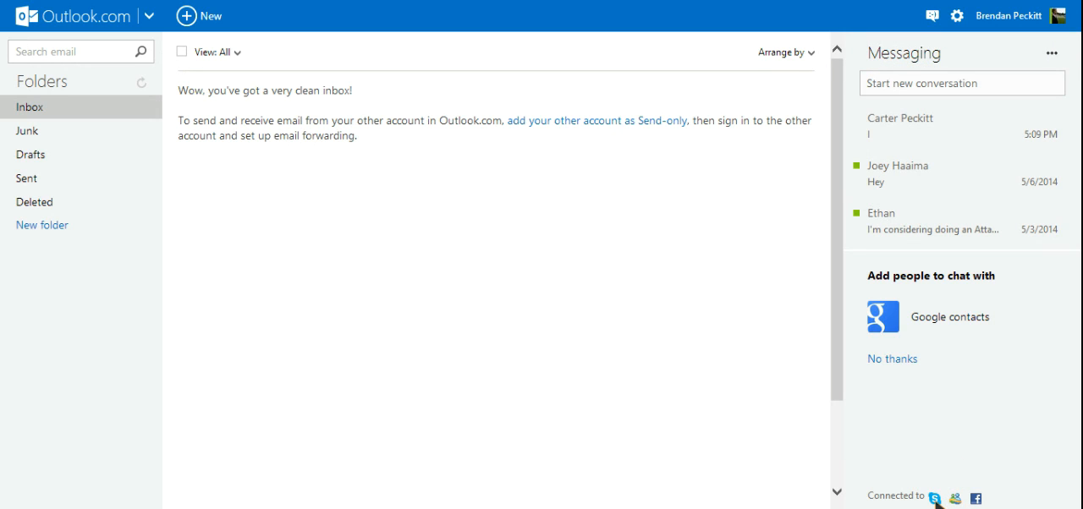
pyautogui.moveTo(877, 398)
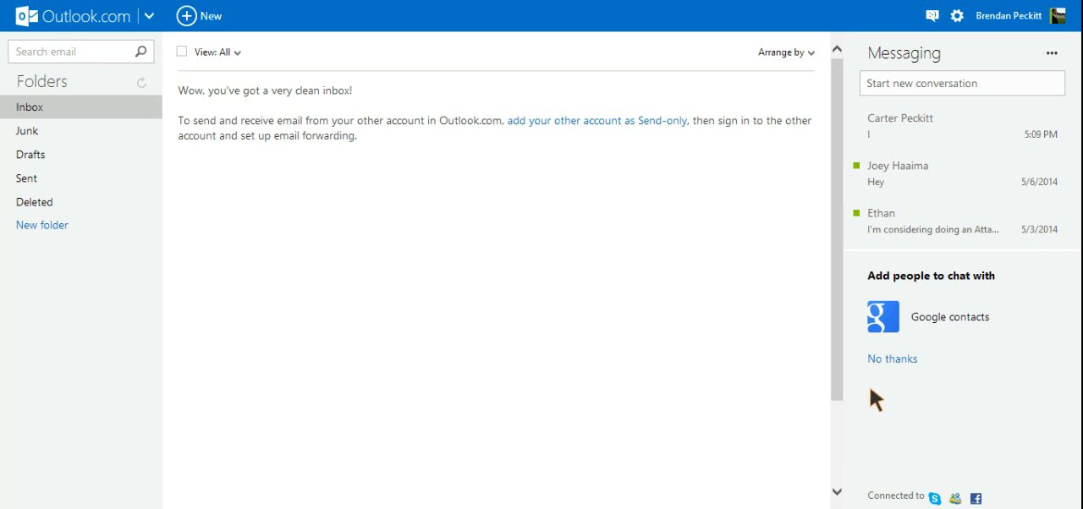
pyautogui.moveTo(865, 342)
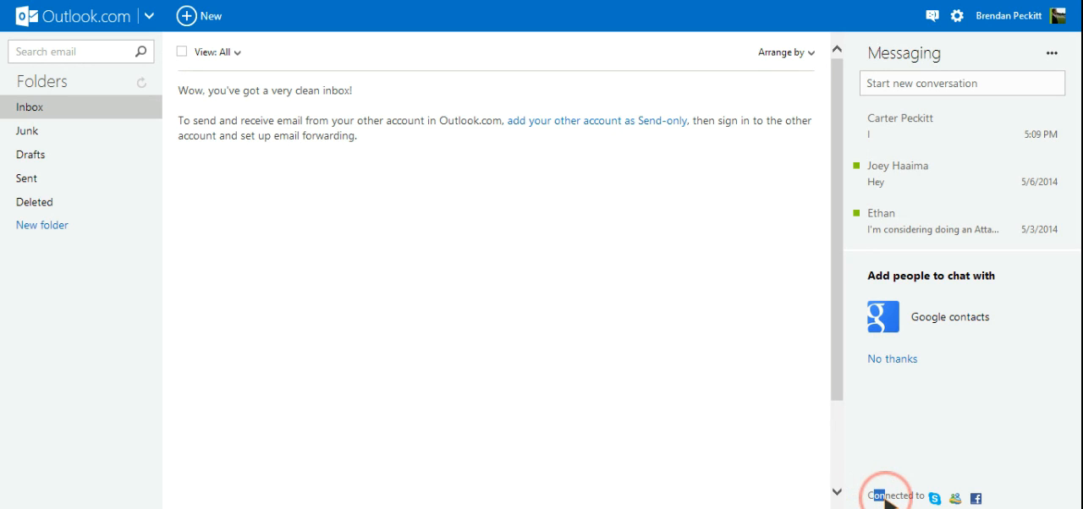
pyautogui.moveTo(793, 395)
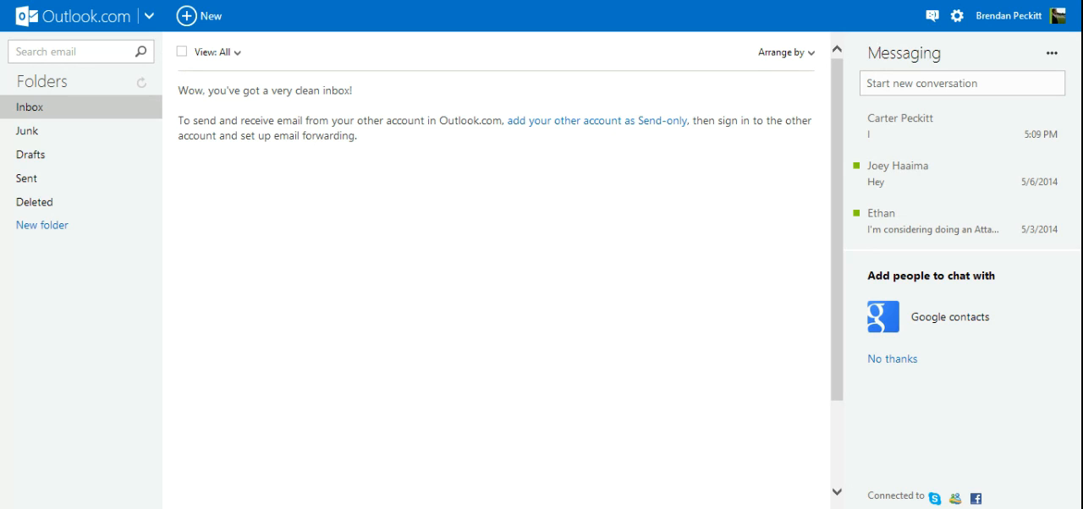
pyautogui.moveTo(879, 396)
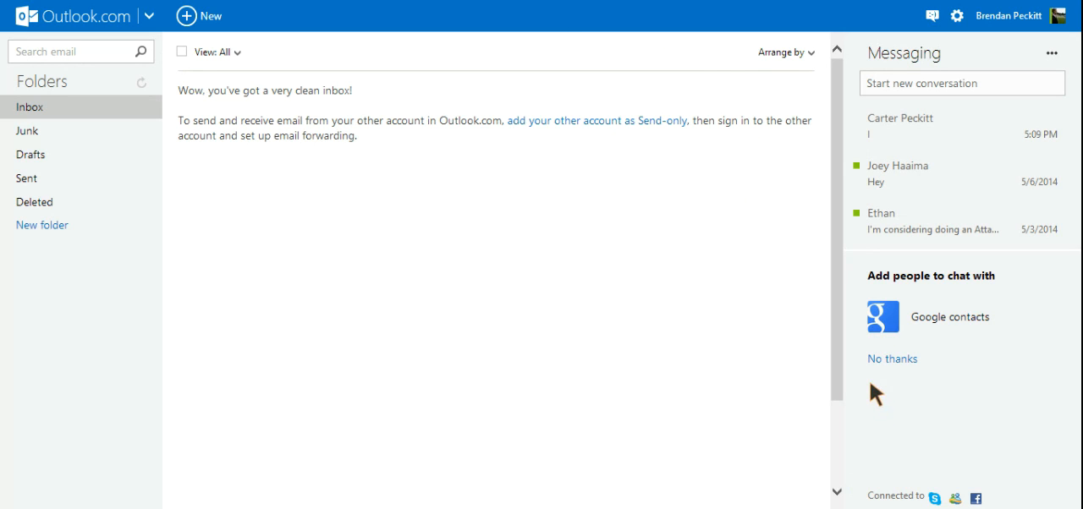
pyautogui.moveTo(923, 501)
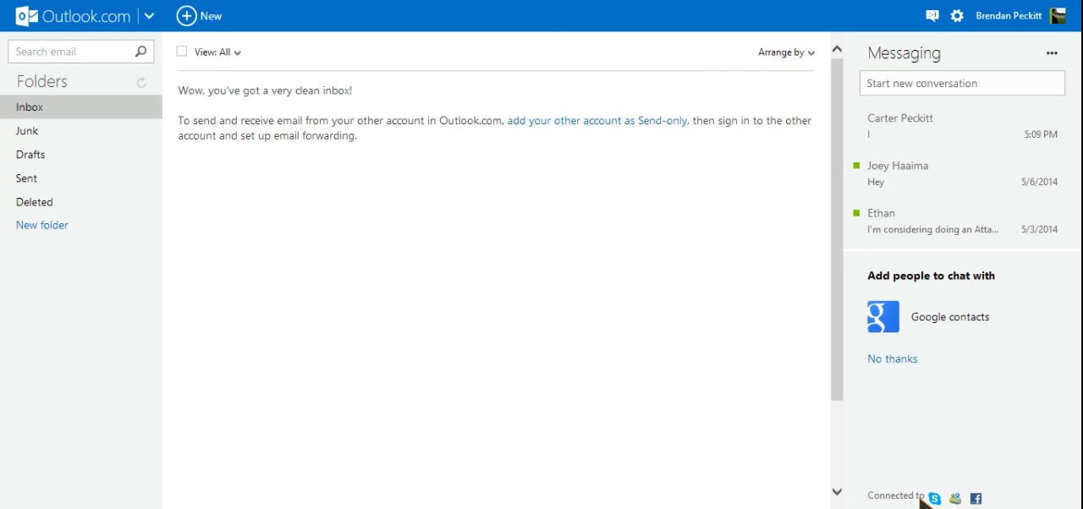
pyautogui.moveTo(838, 459)
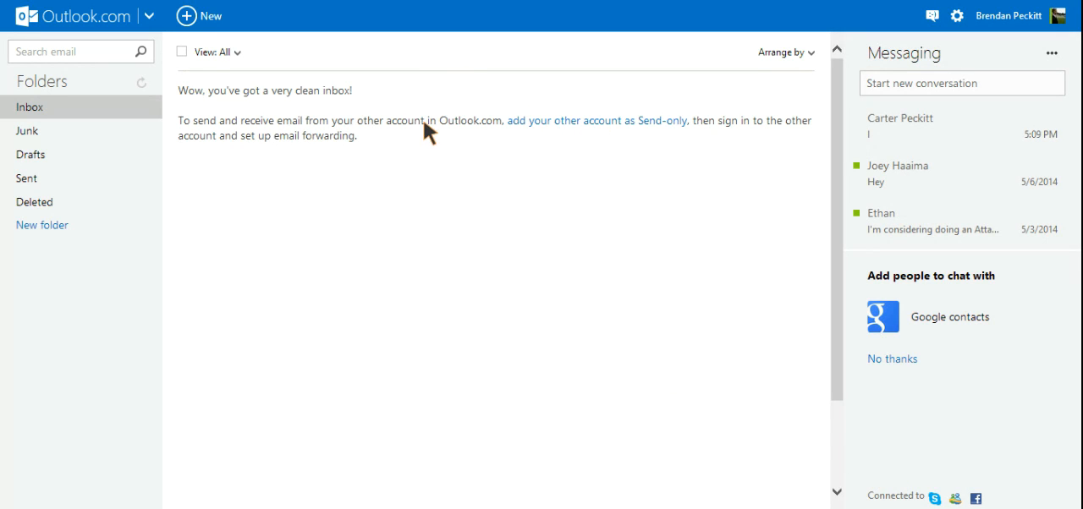
pyautogui.moveTo(493, 133)
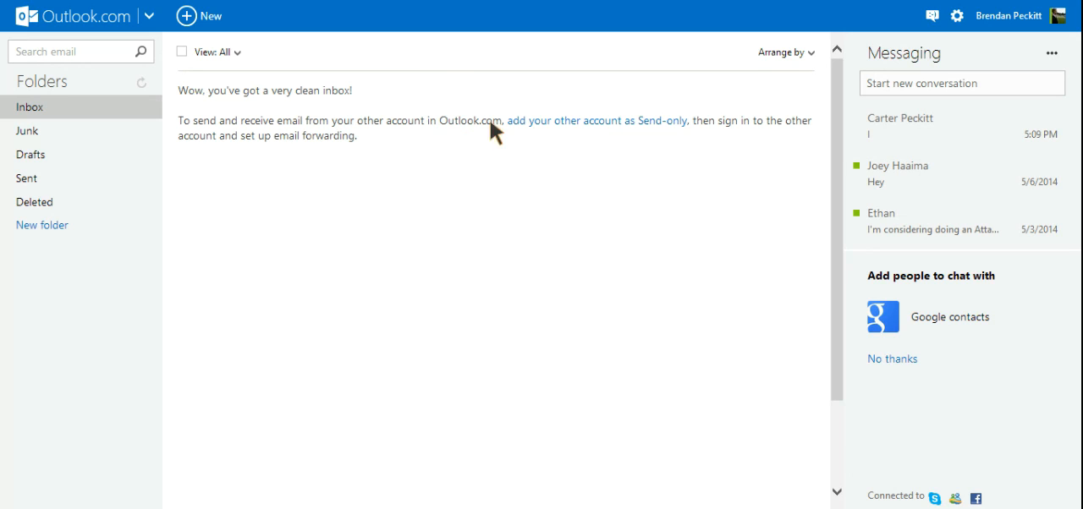